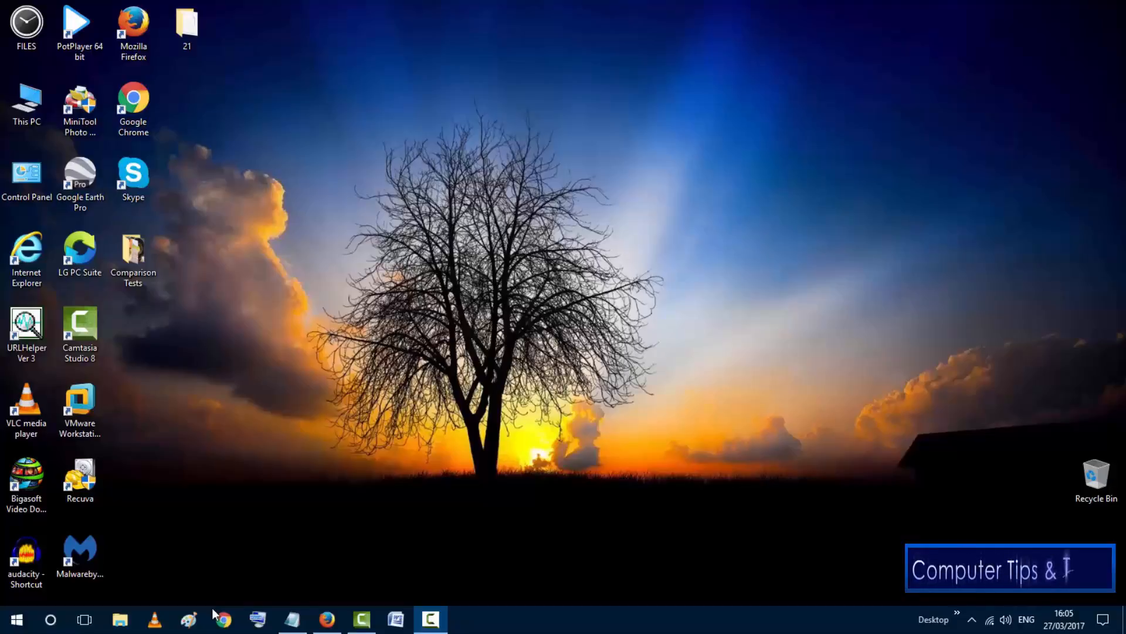
- Move the Comparison Tests folder to the upper right and send it to the Recycle Bin
text(ricks)
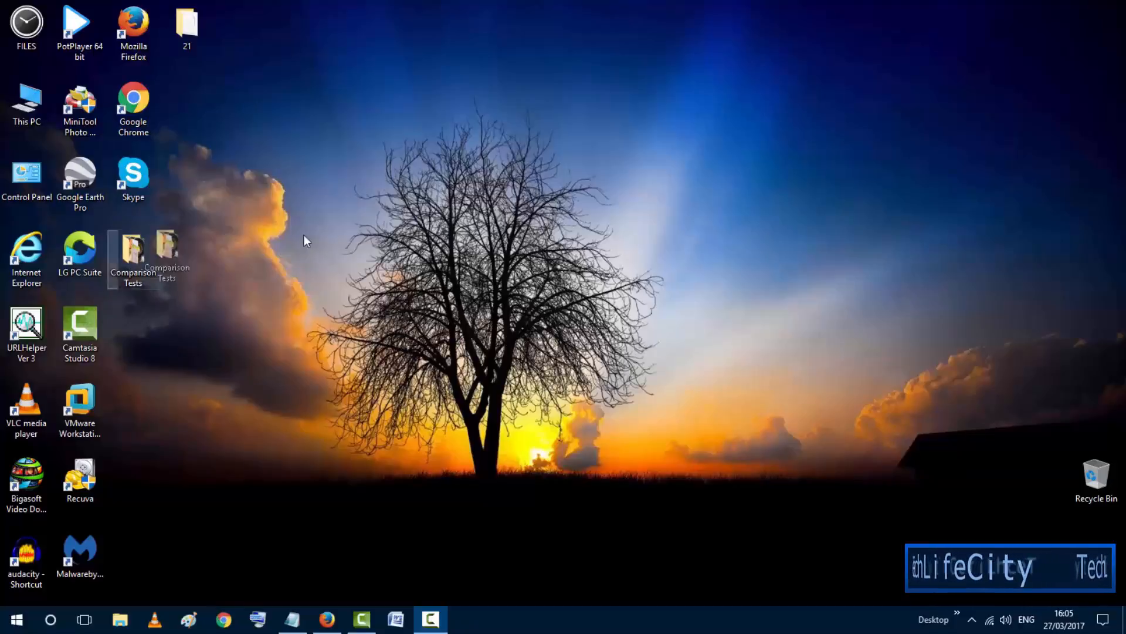
drag(167, 254, 882, 108)
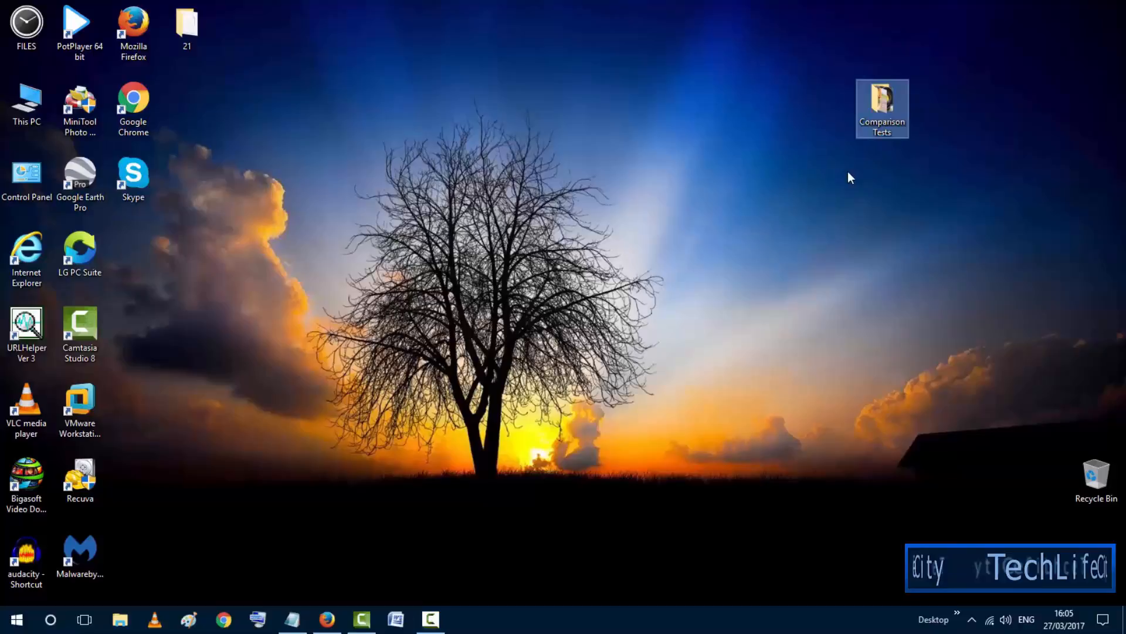
key(Delete)
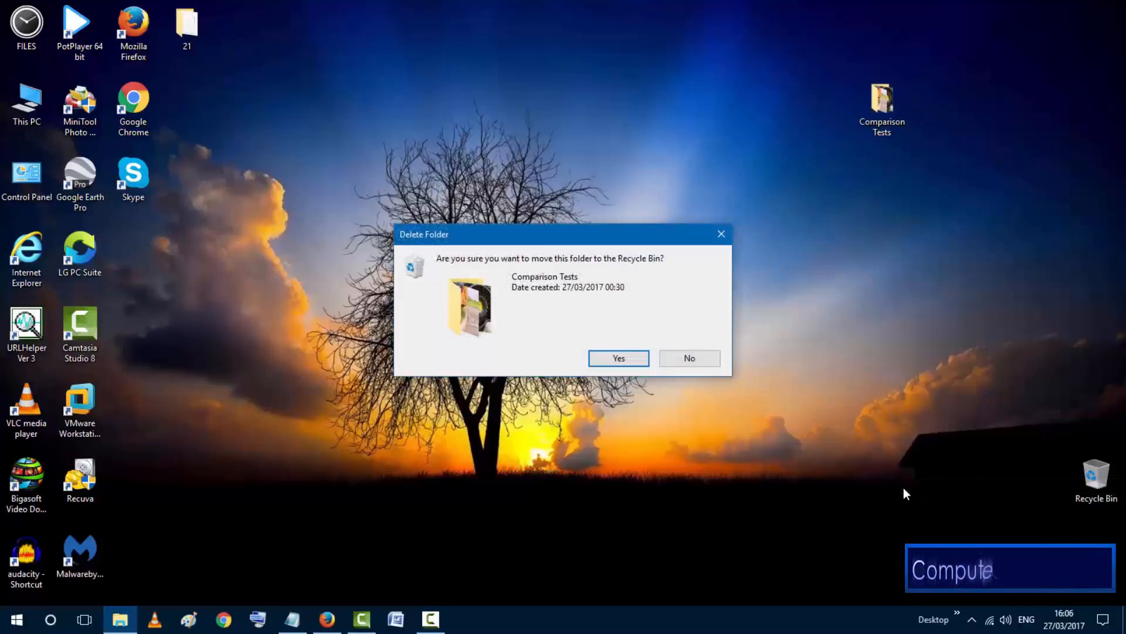
click(617, 358)
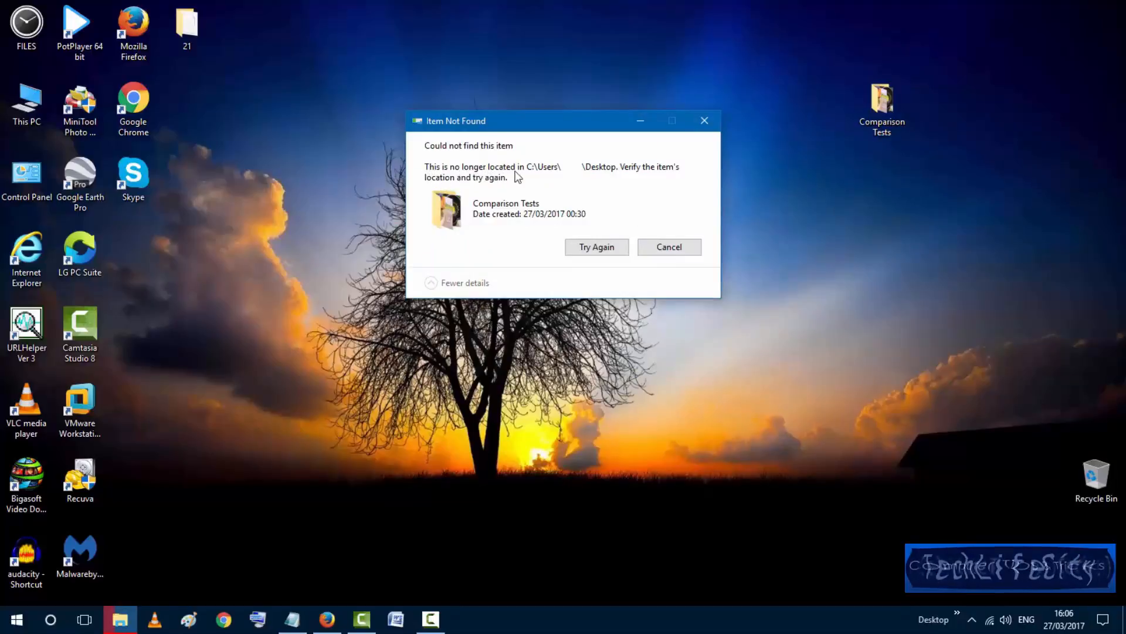
mouse_move(516, 280)
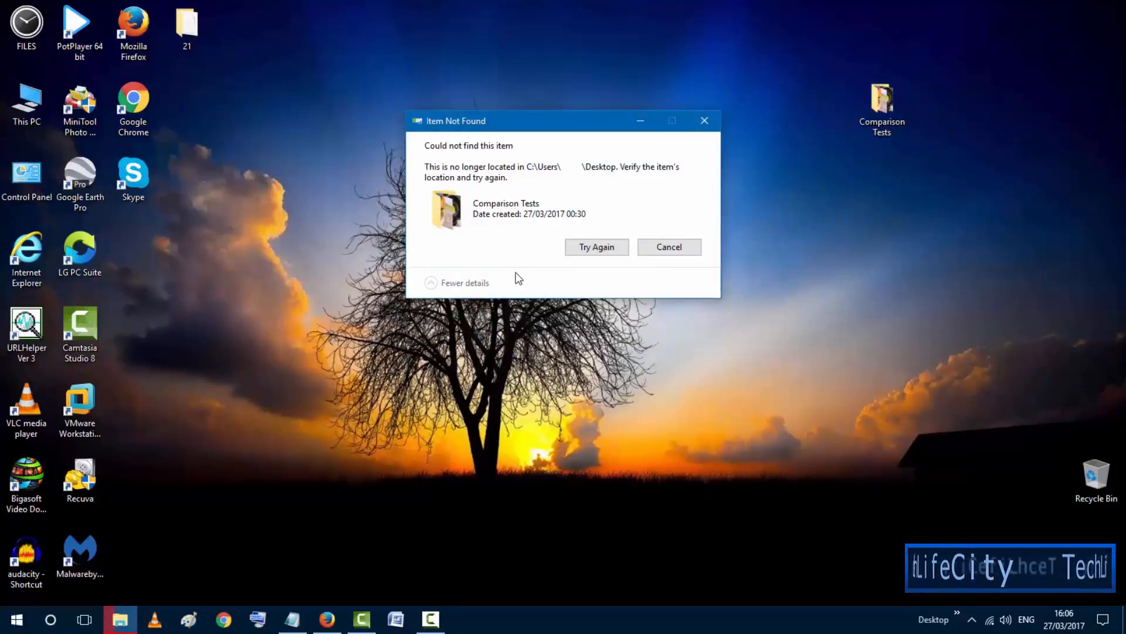
- Dismiss the Item Not Found error, leaving the folder on the desktop
click(596, 246)
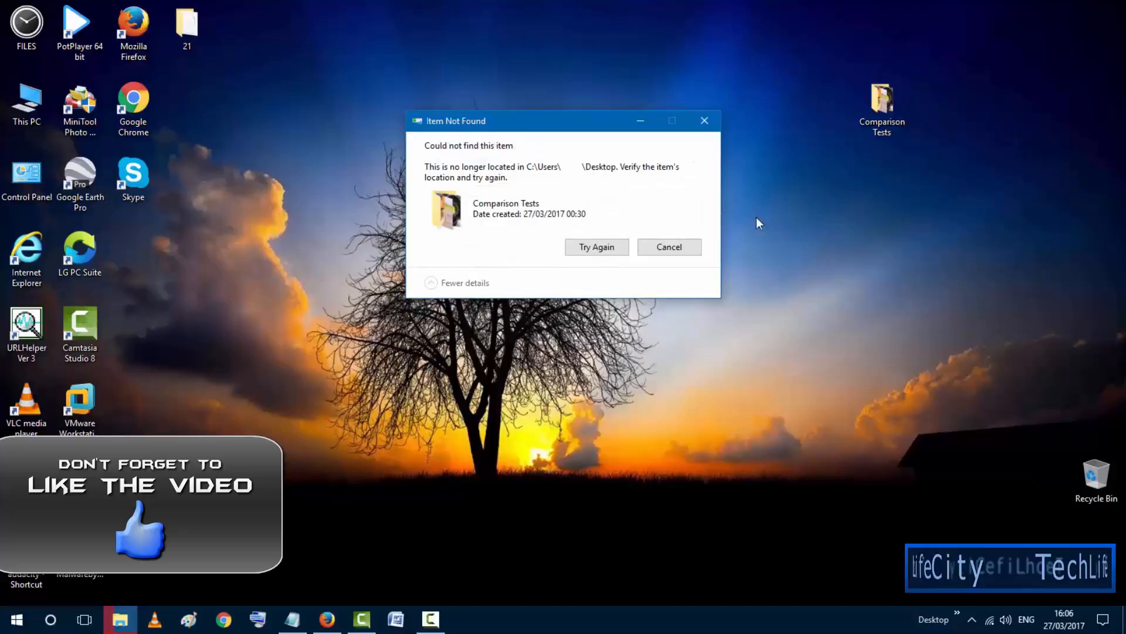
mouse_move(723, 332)
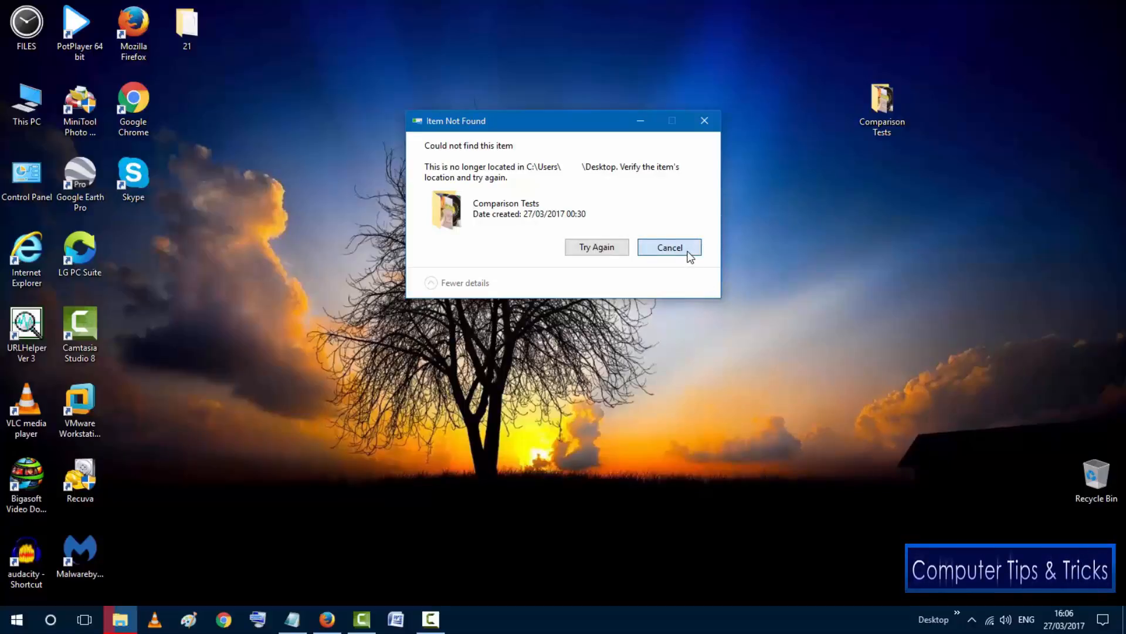
click(669, 246)
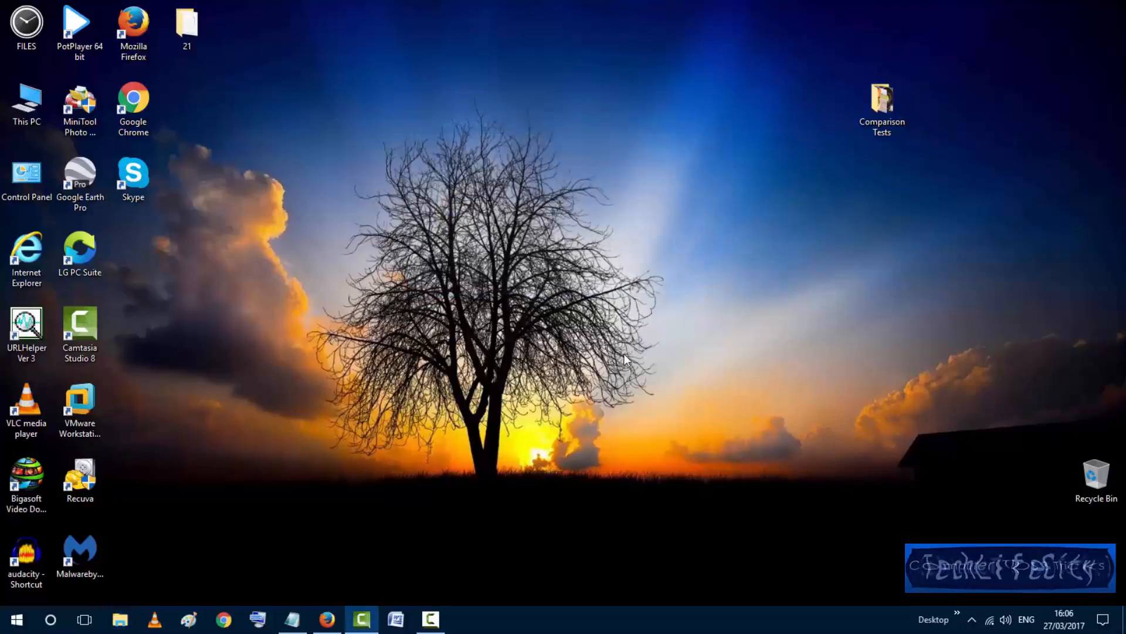
- Launch cmd from the Run box and begin a cd /d command at the prompt
key(Win+r)
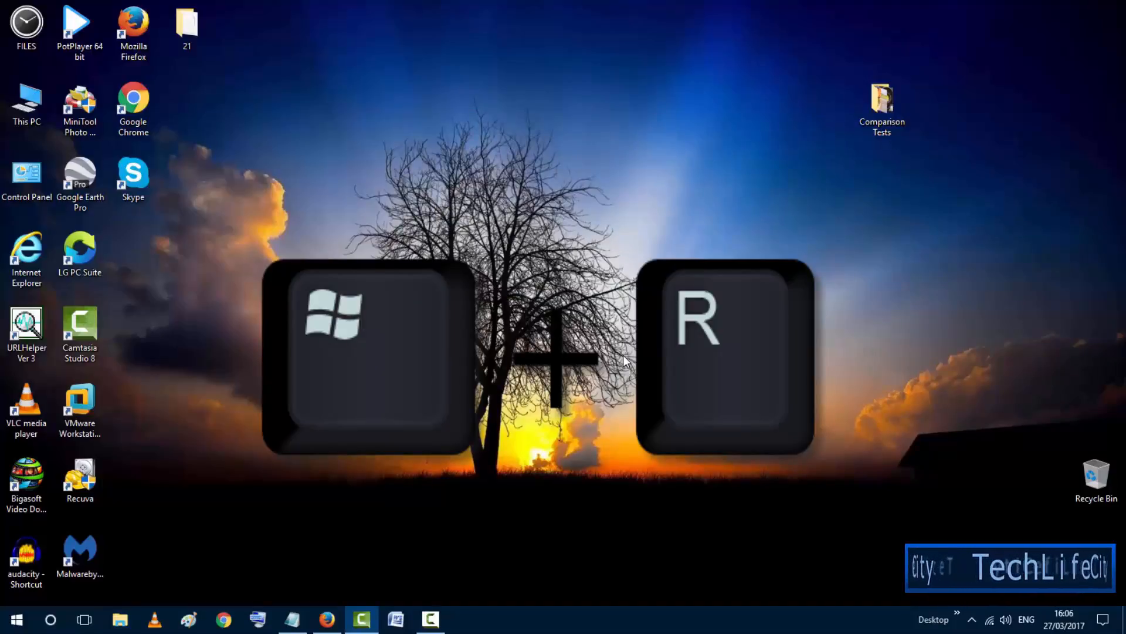
key(Win+r)
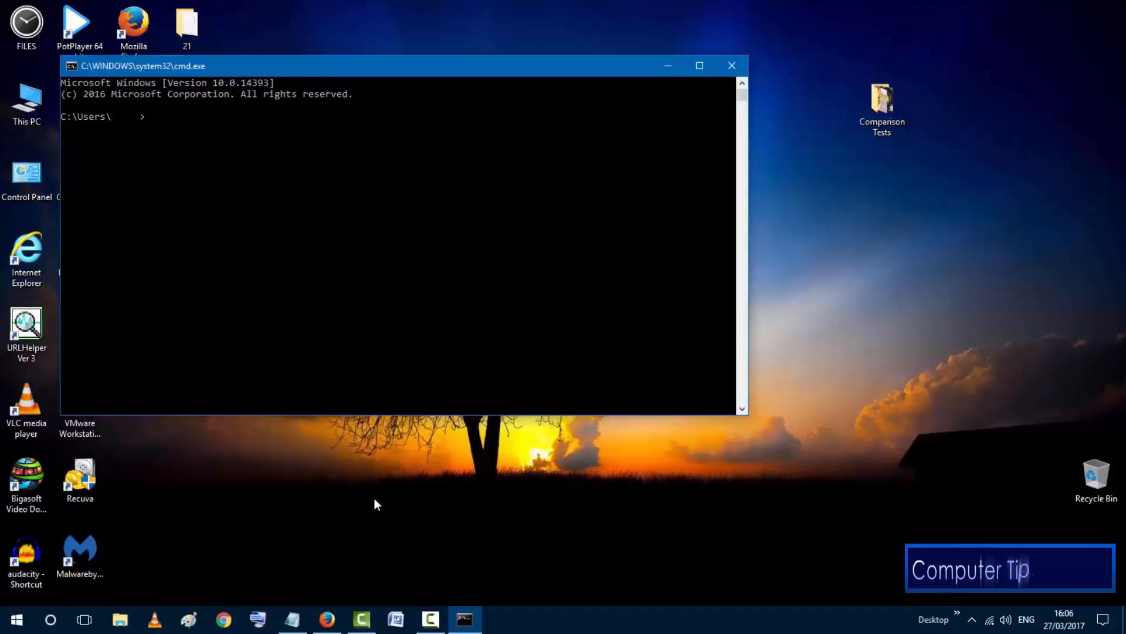
text(c)
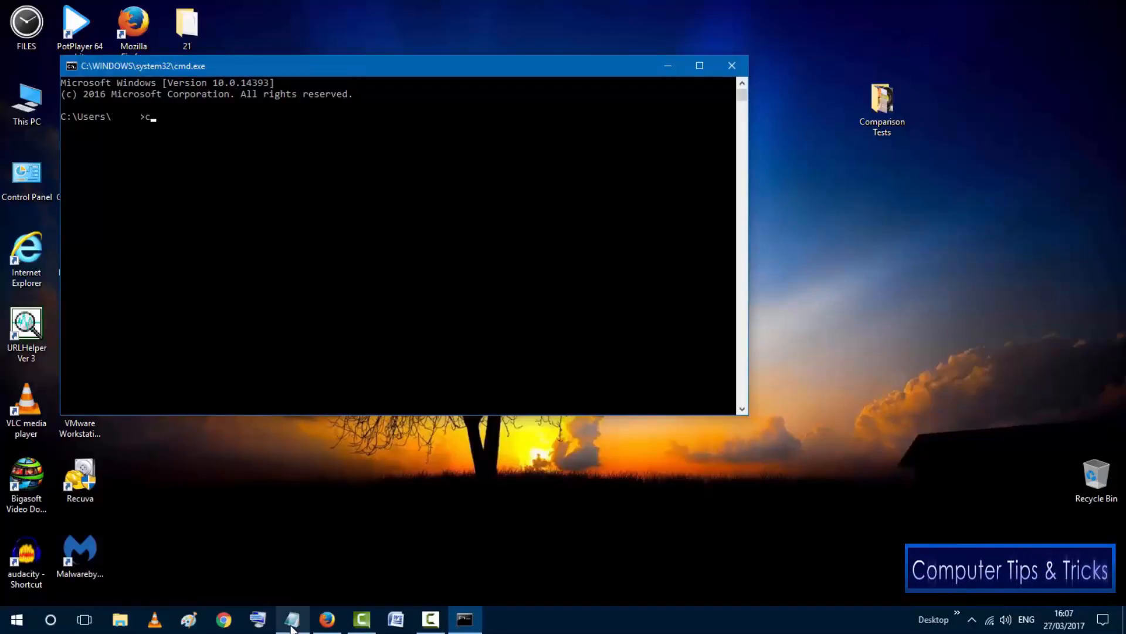
text(d /d)
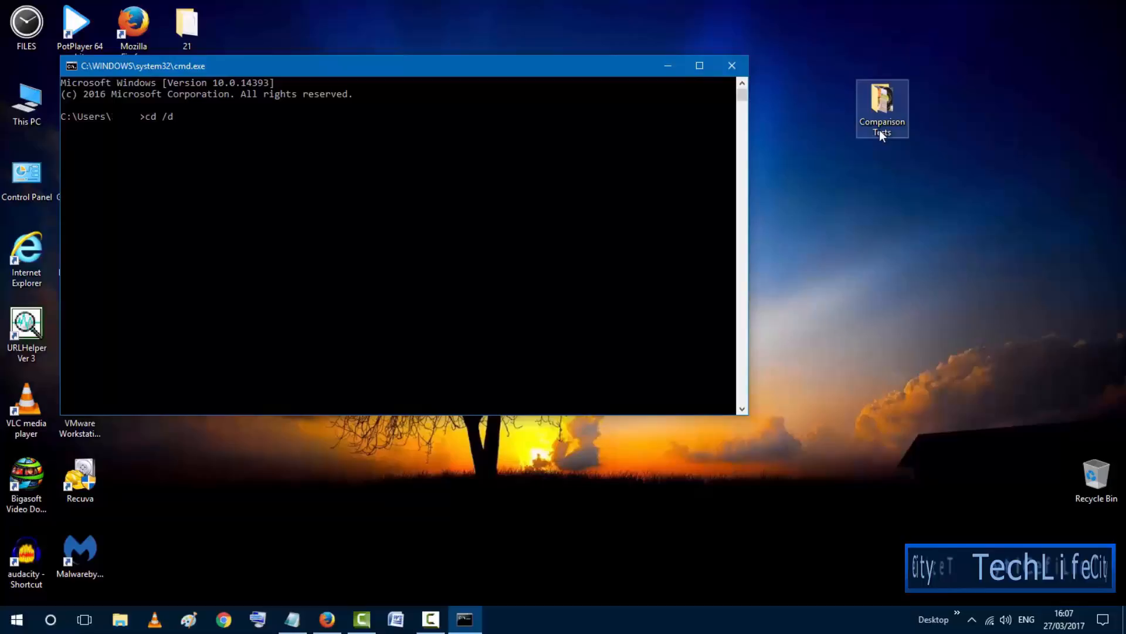
- Copy the folder's Location path from its Properties and cd /d into that Desktop directory
right_click(881, 108)
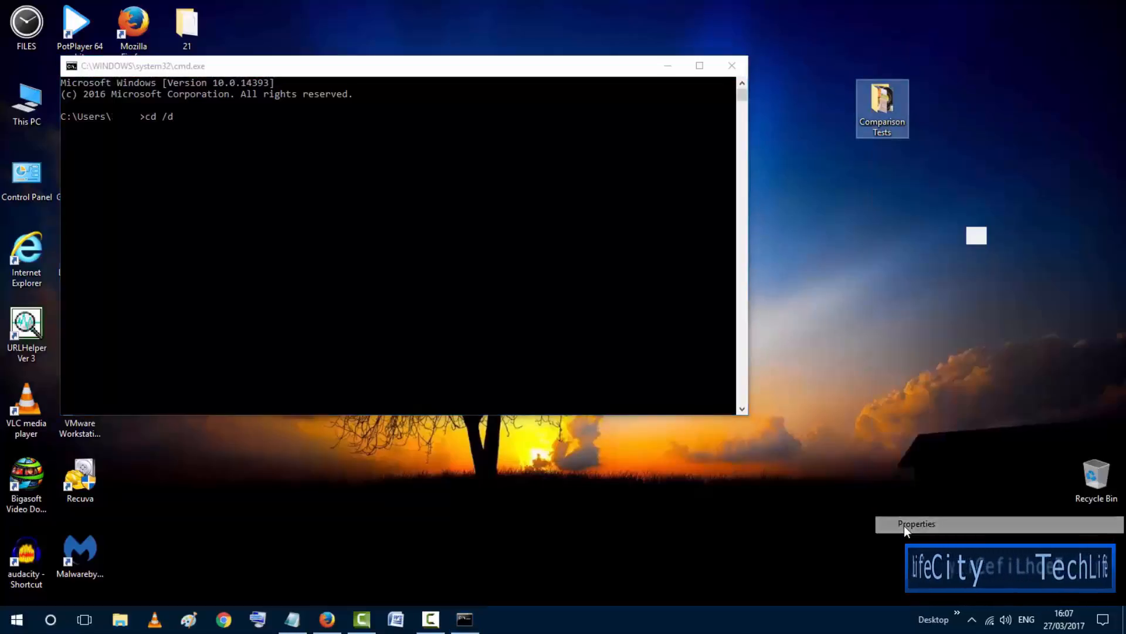
click(916, 523)
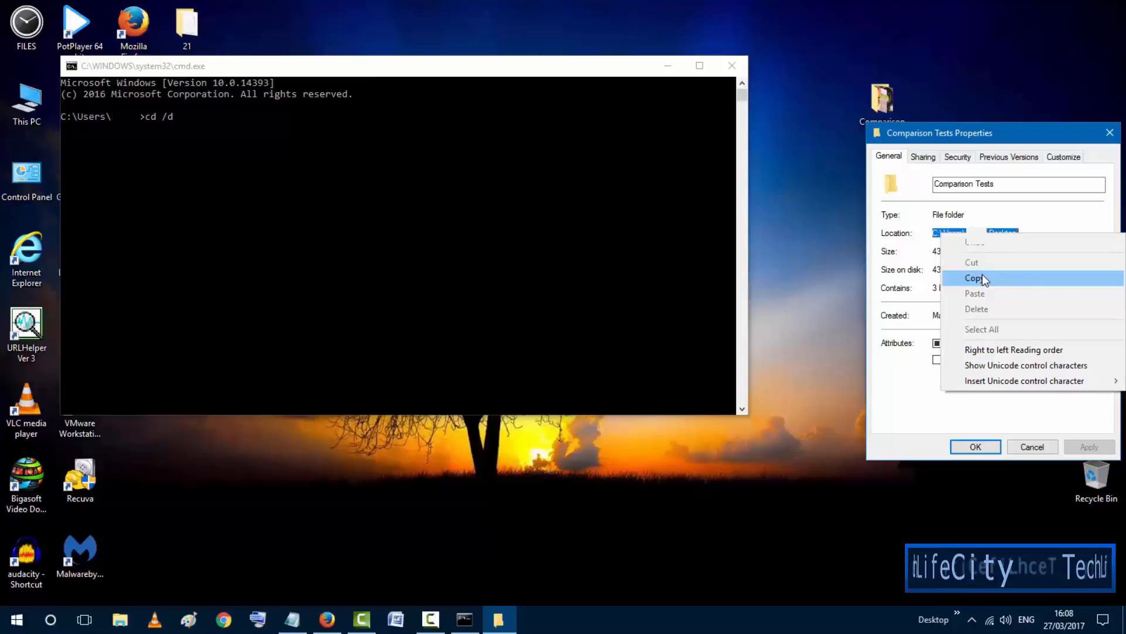
click(978, 278)
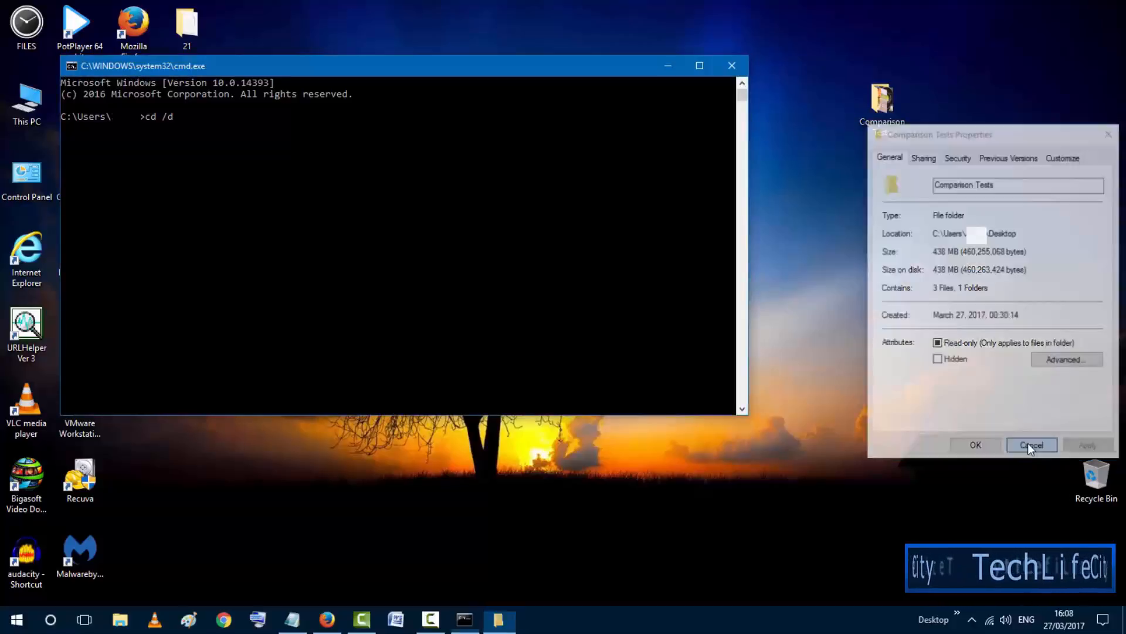
click(1031, 445)
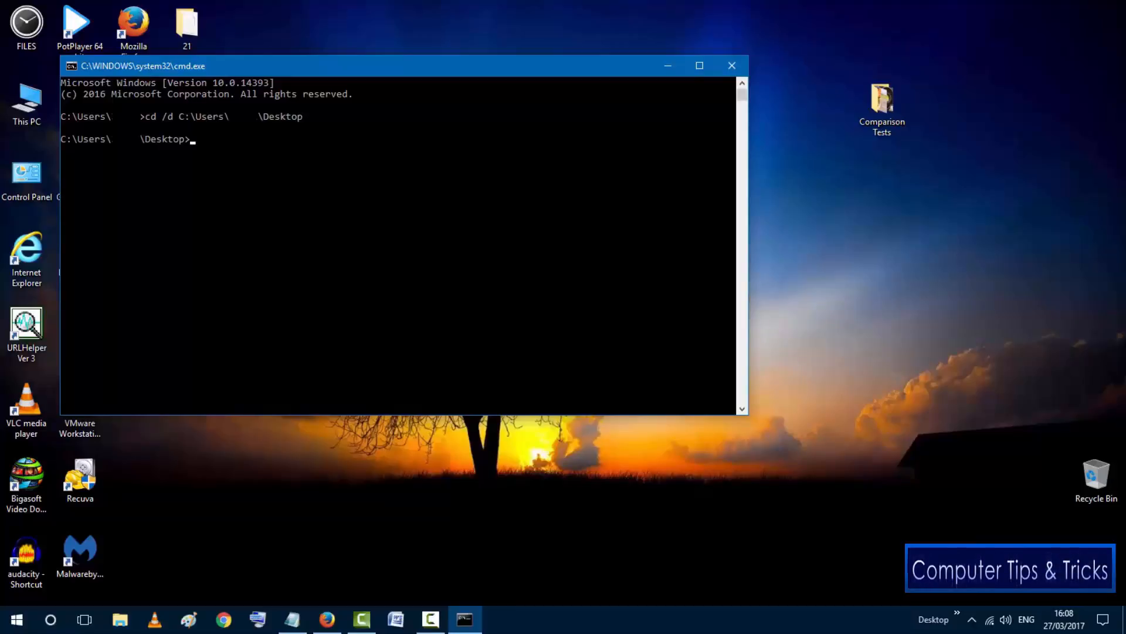
- List the Desktop with dir /x to reveal the short name COMPAR~1, then start rmdir
text(d)
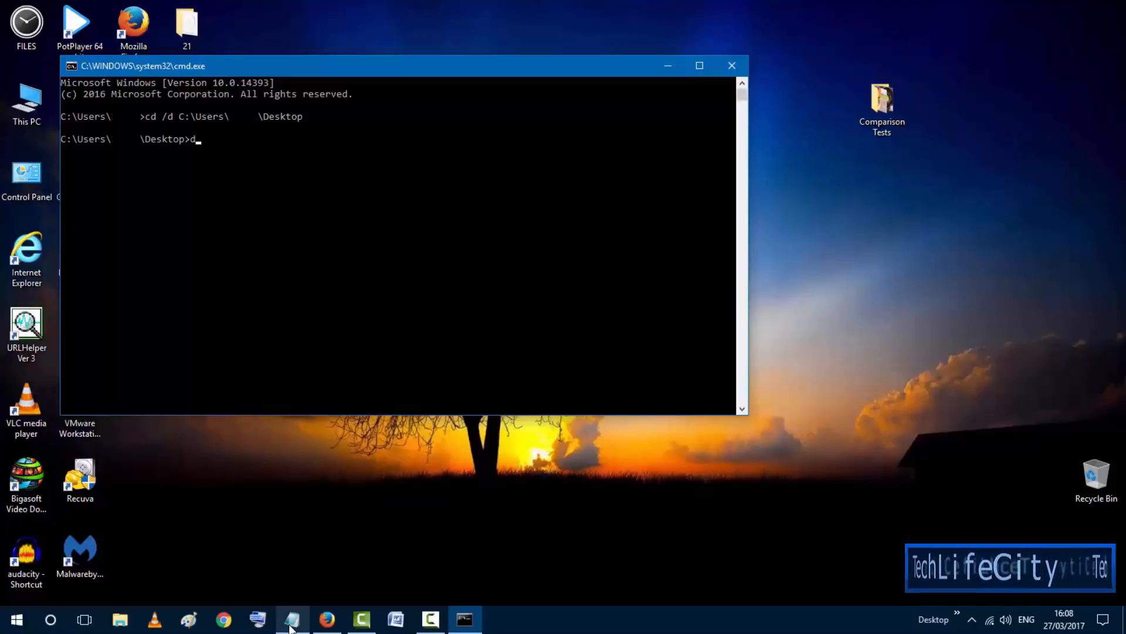
text(ir)
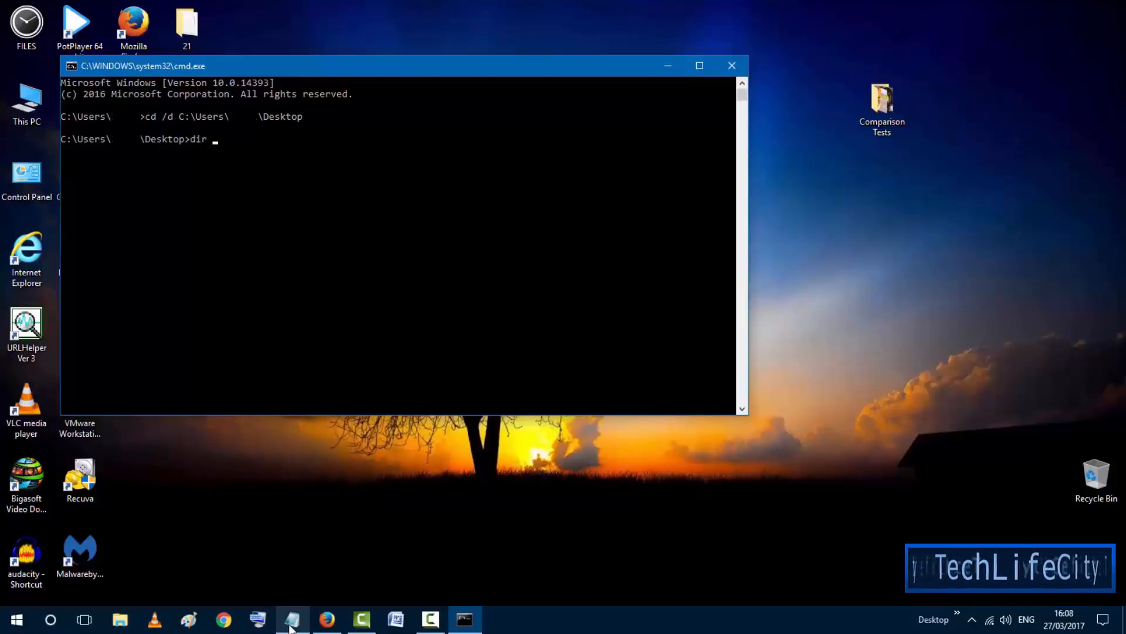
text(/x)
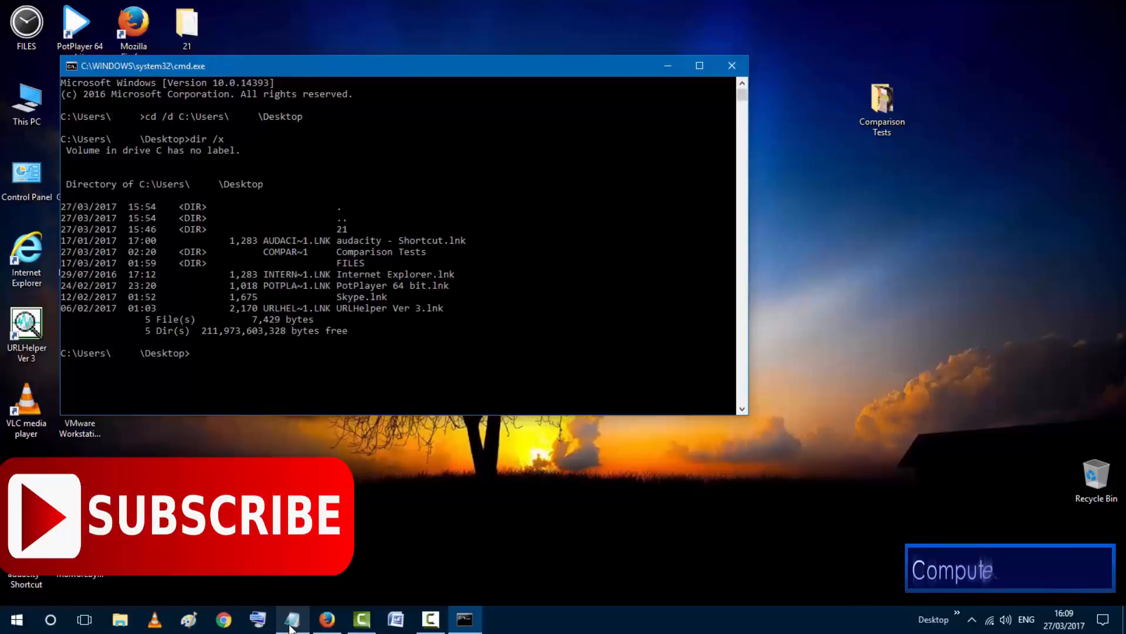
text(rm)
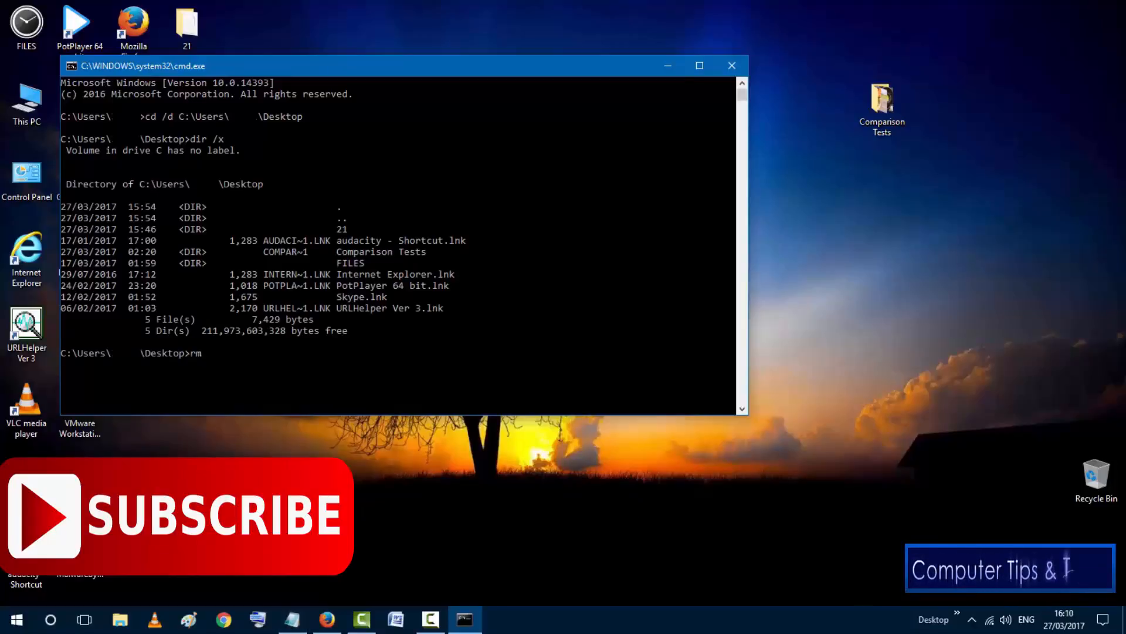
- Run rmdir /q /s COMPAR~1 to remove the folder and all its contents
text(dir /q)
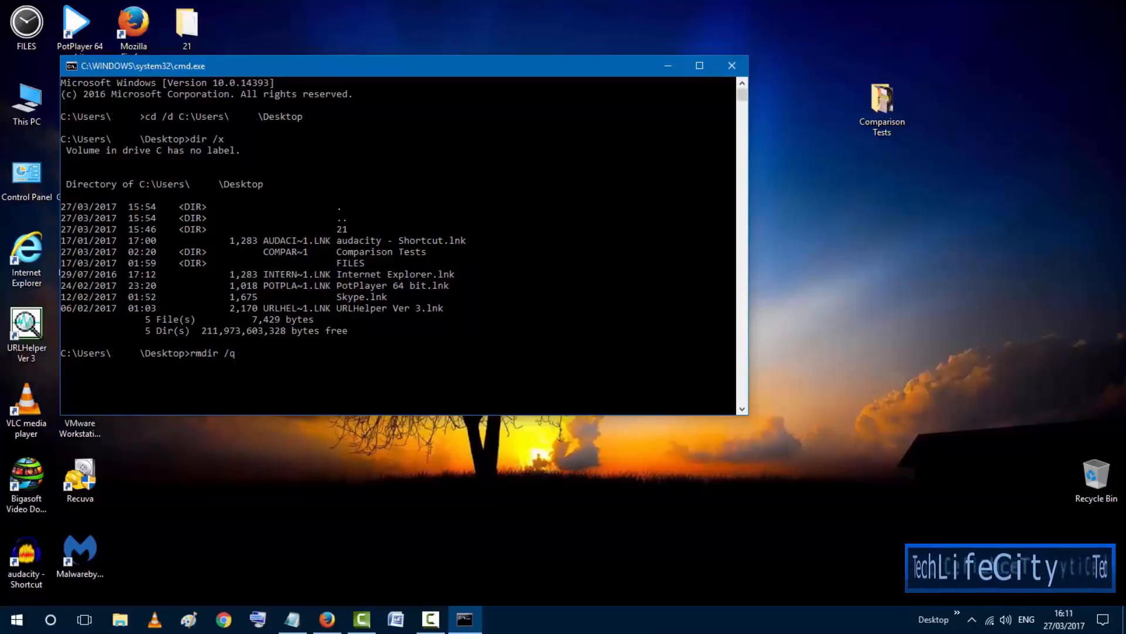
text(/s)
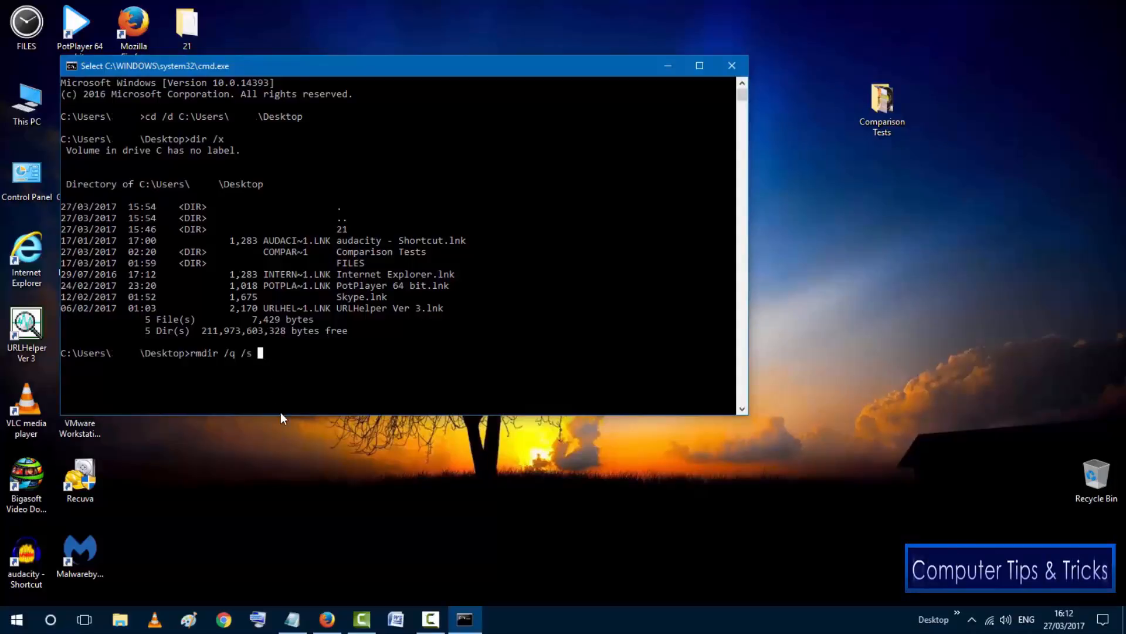
text(COMPAR~1)
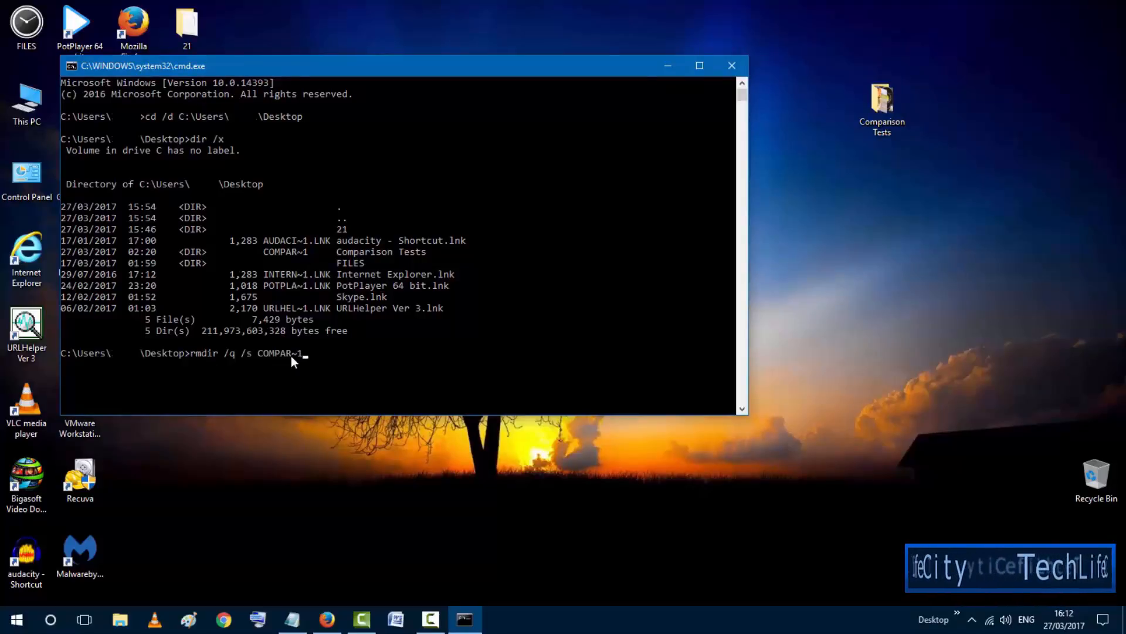
mouse_move(845, 169)
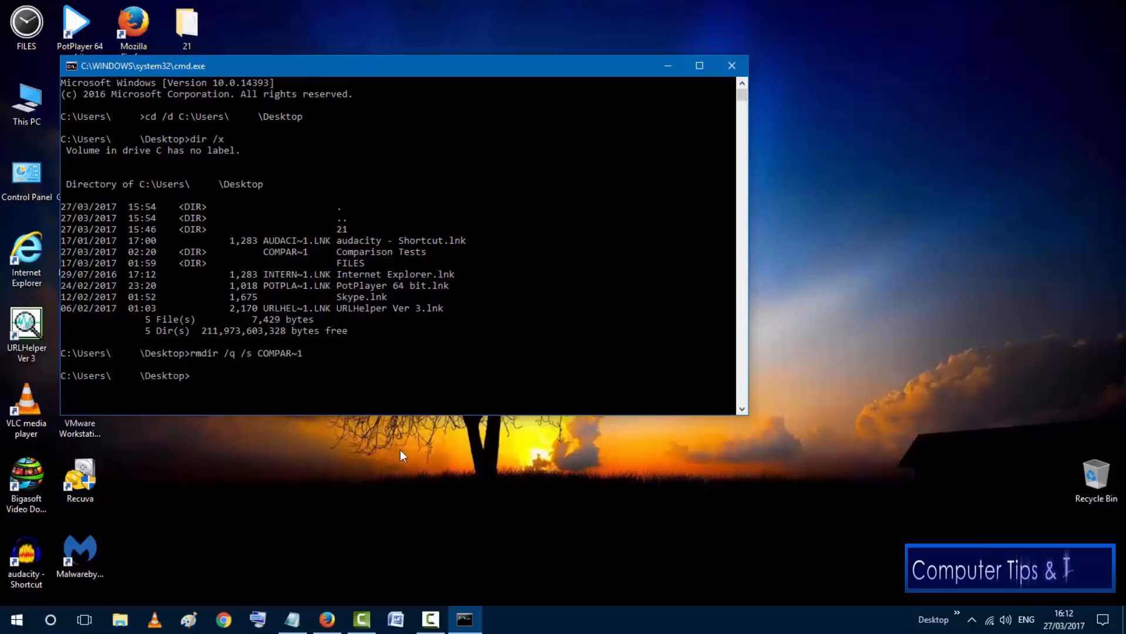
mouse_move(993, 142)
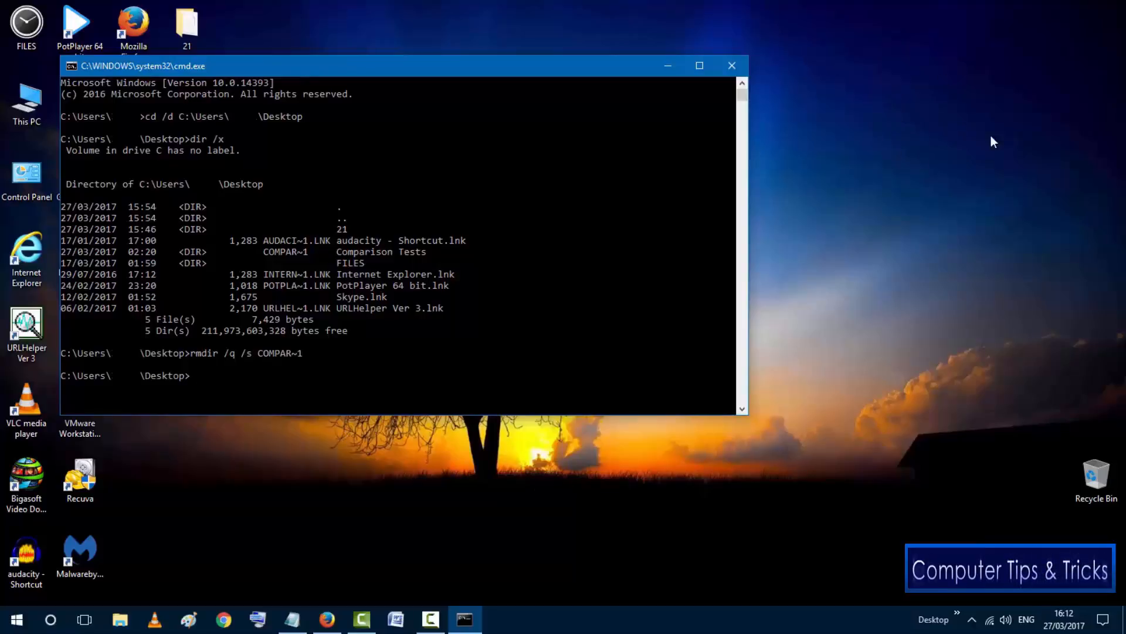
mouse_move(865, 255)
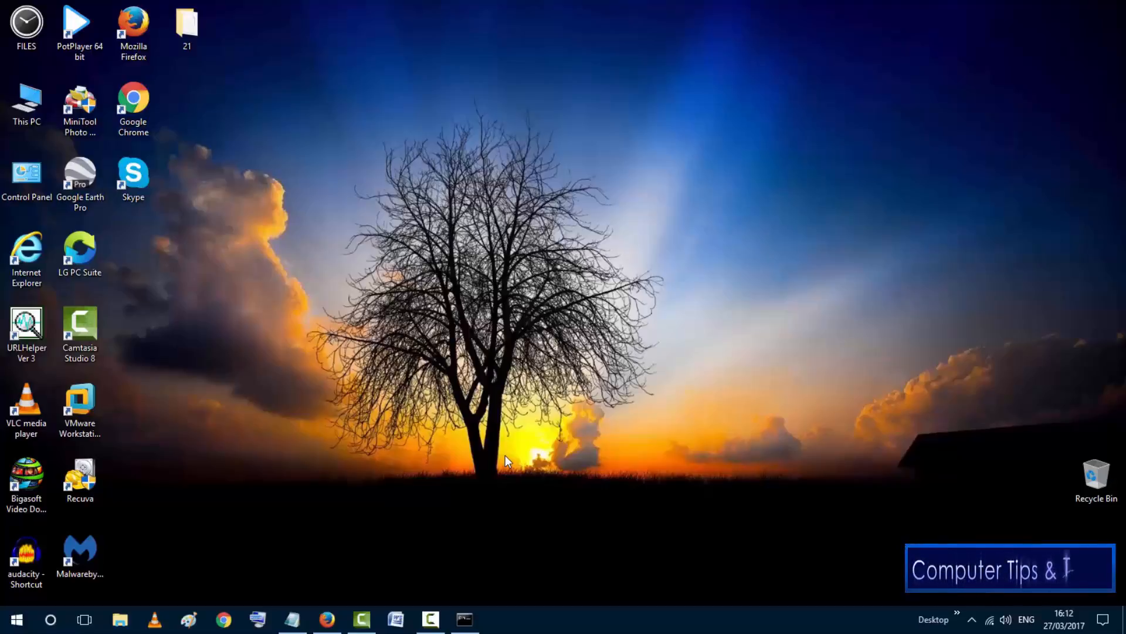
- Put the command window away to show the desktop without Comparison Tests
text(ricks)
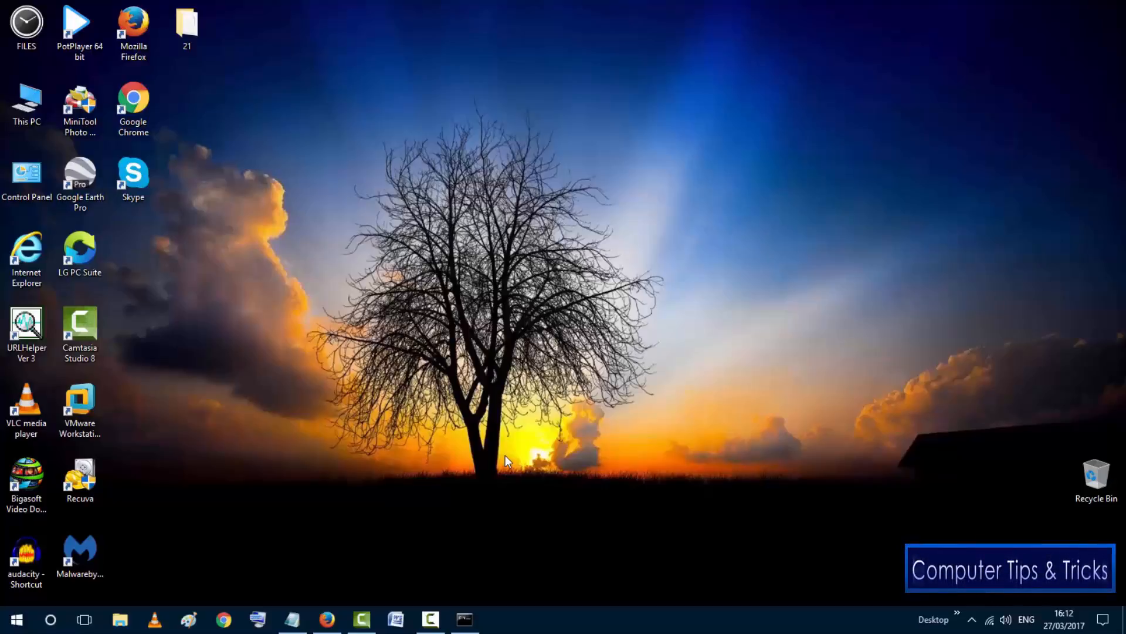